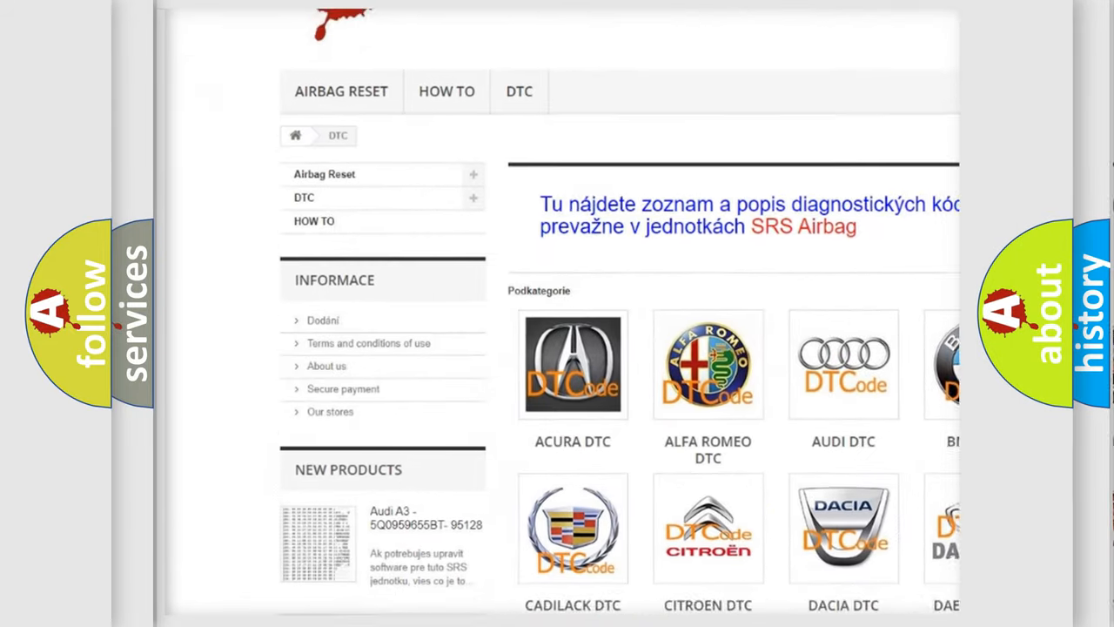
pyautogui.scroll(-3)
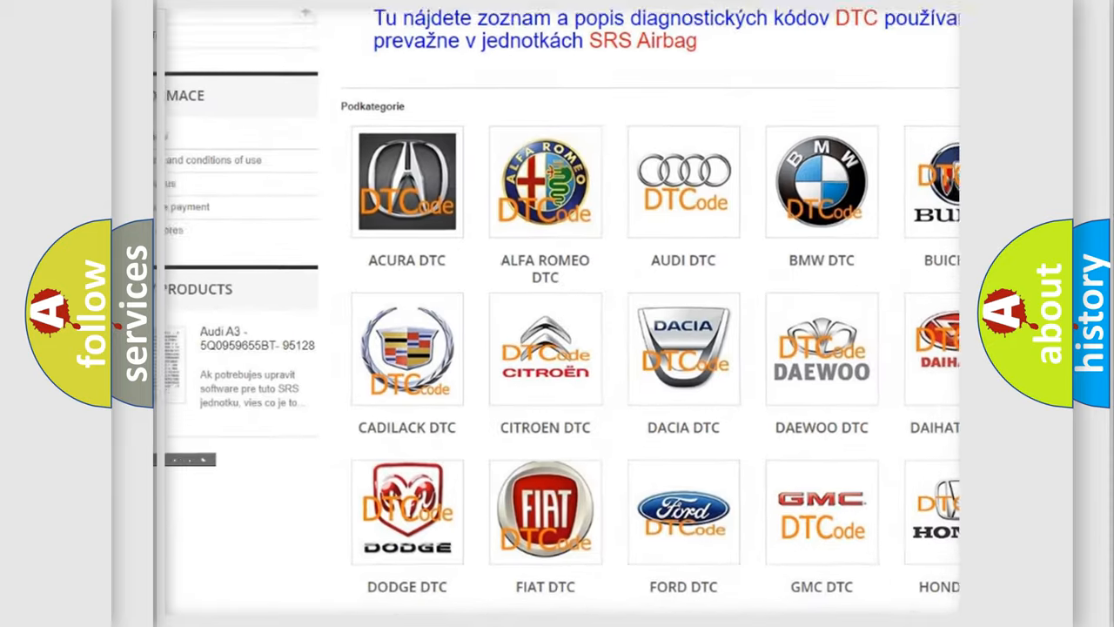
pyautogui.scroll(-3)
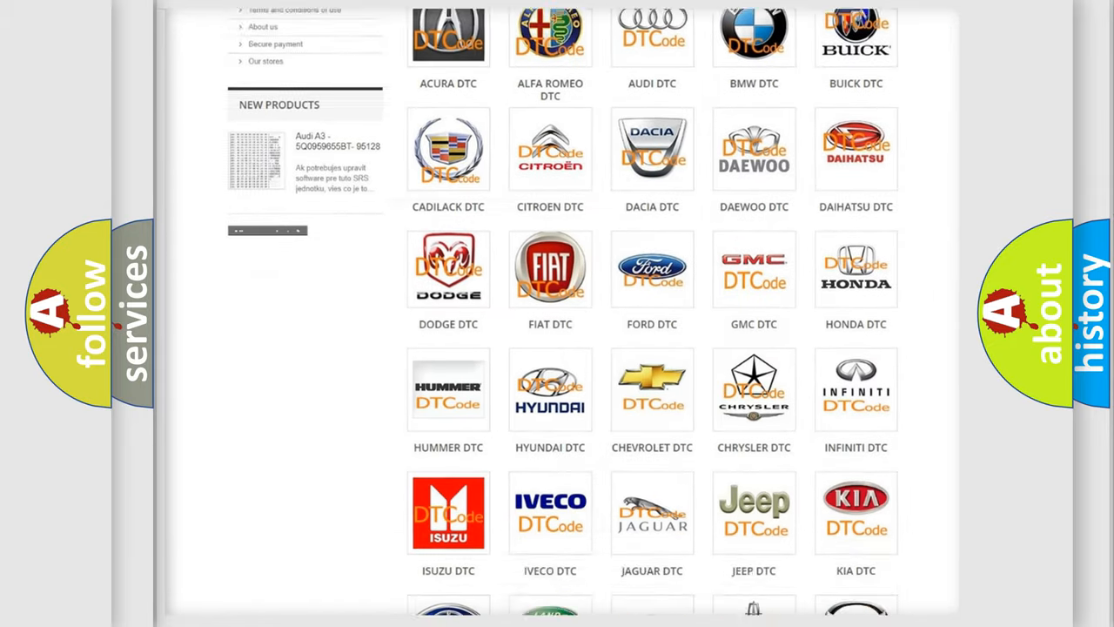
pyautogui.scroll(-3)
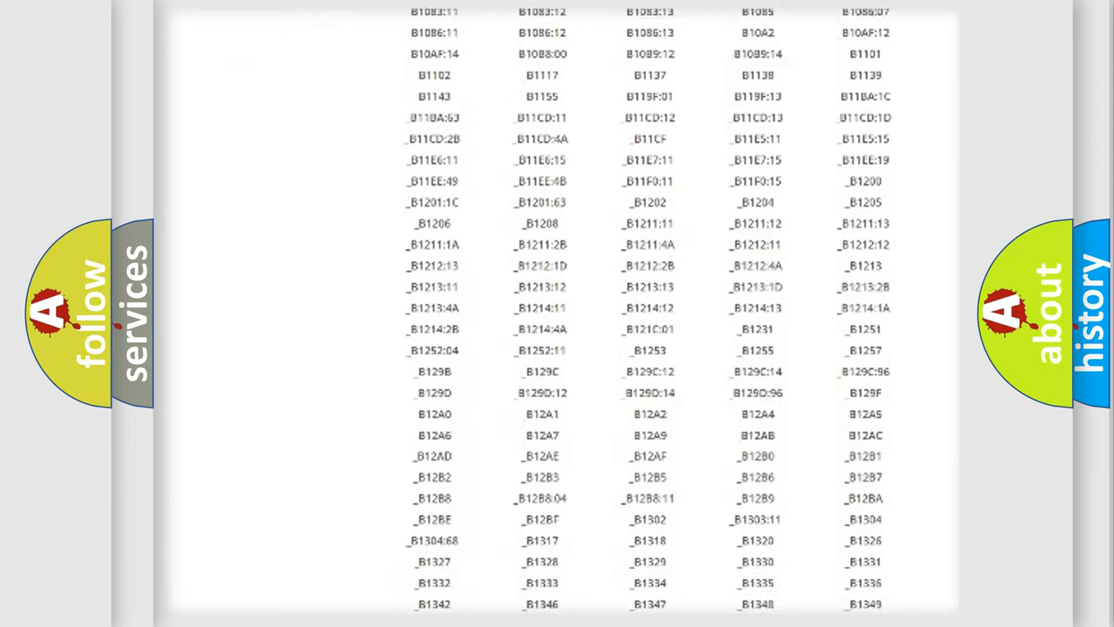
pyautogui.scroll(-3)
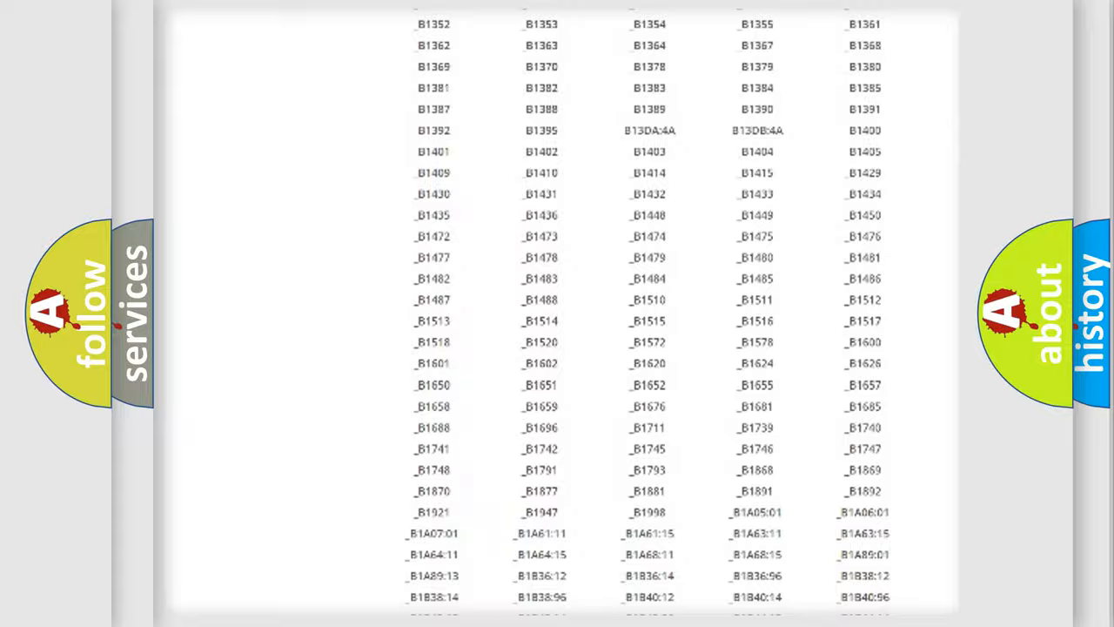